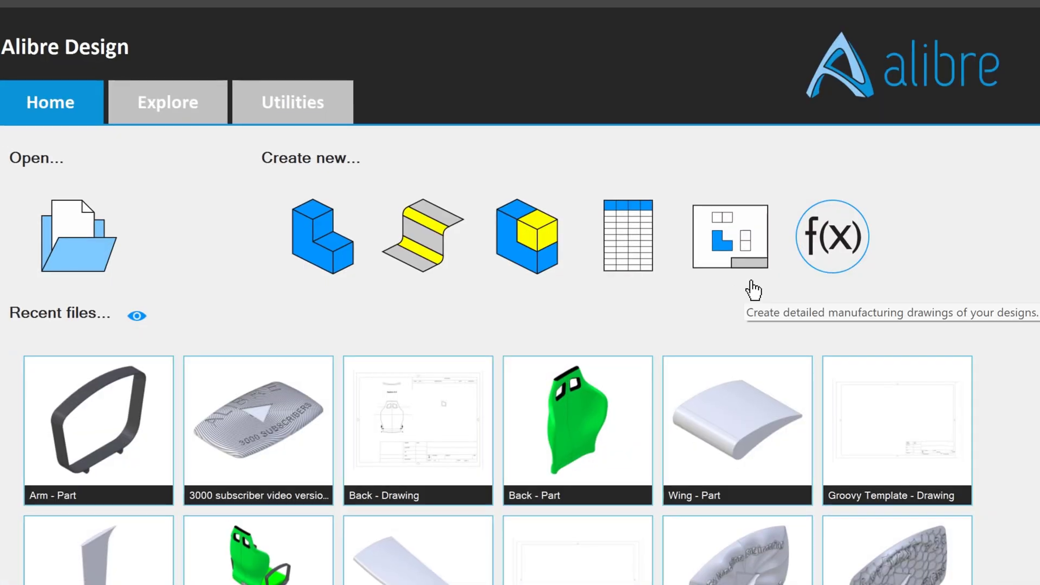
Create a new drawing from the default template to open Standard Views Creation.
left_click(727, 235)
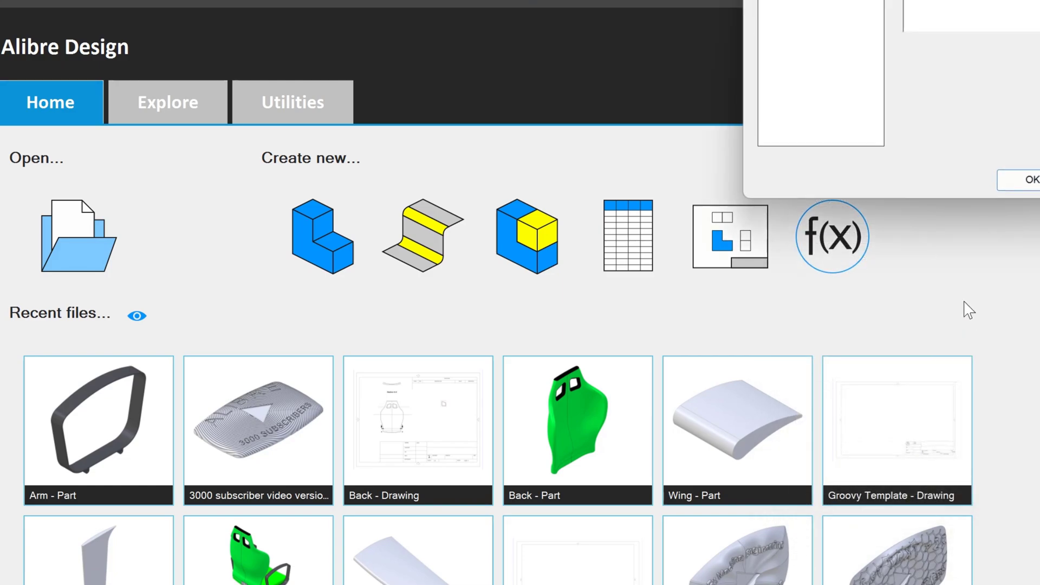
left_click(1030, 179)
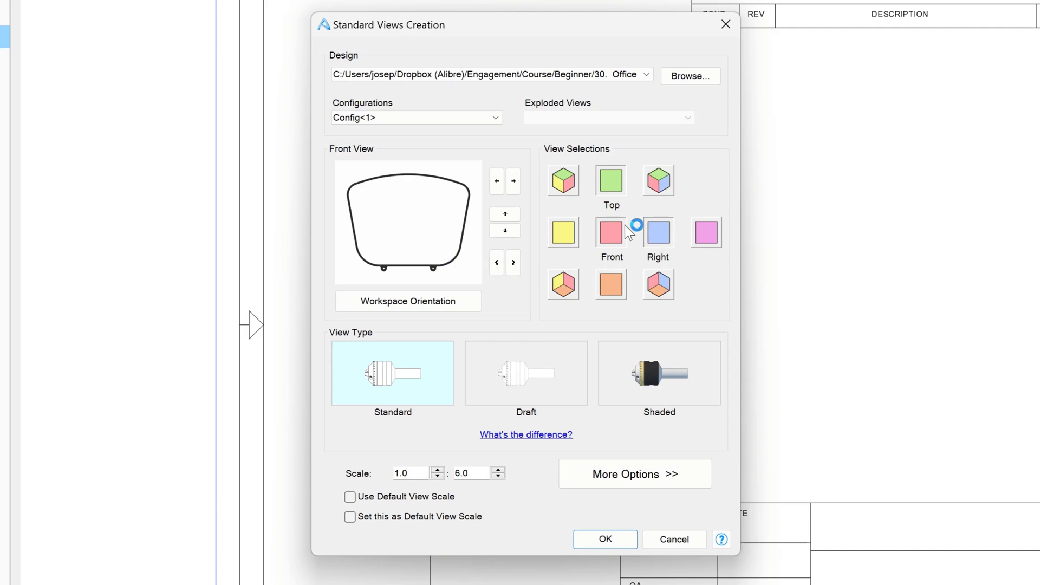
mouse_move(682, 278)
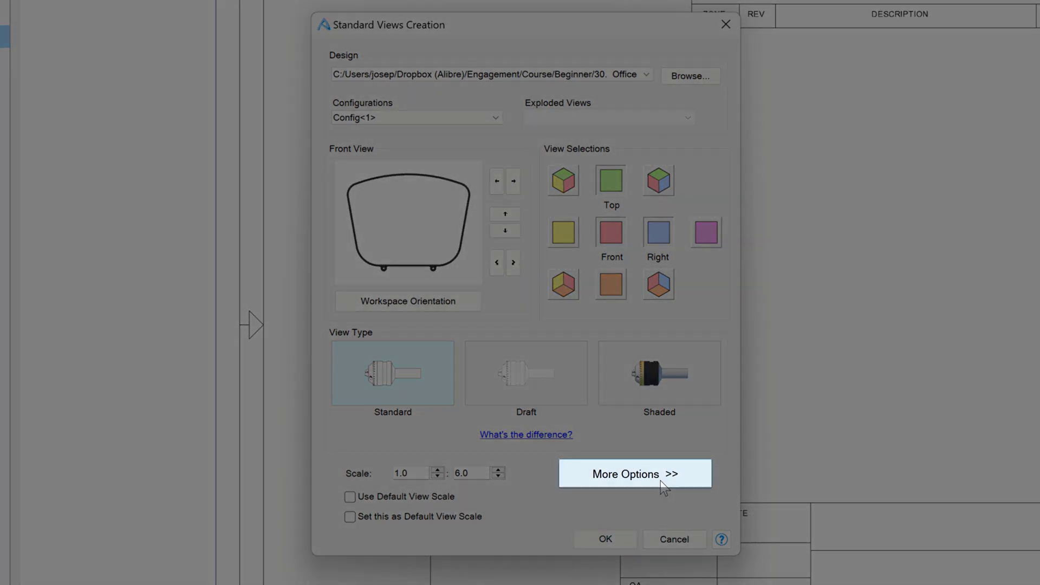
Include design dimensions, center marks and centerlines in the standard views, then confirm.
left_click(634, 473)
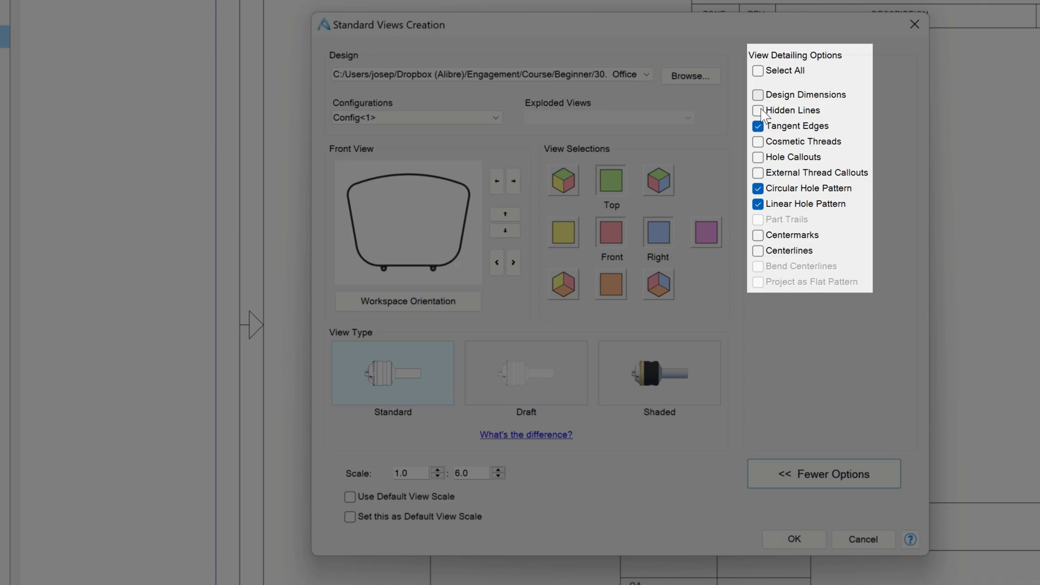
left_click(757, 95)
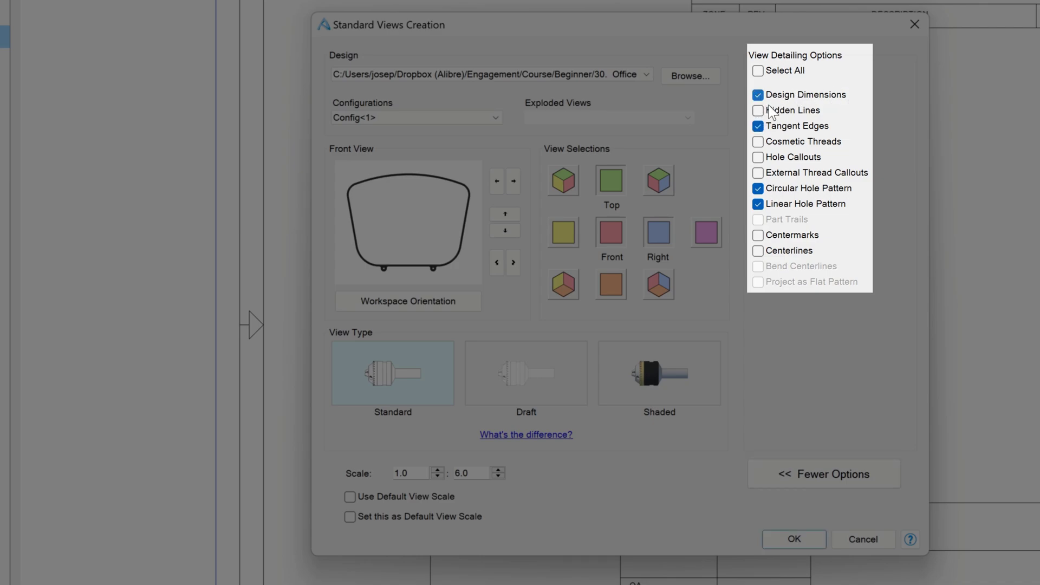
left_click(757, 235)
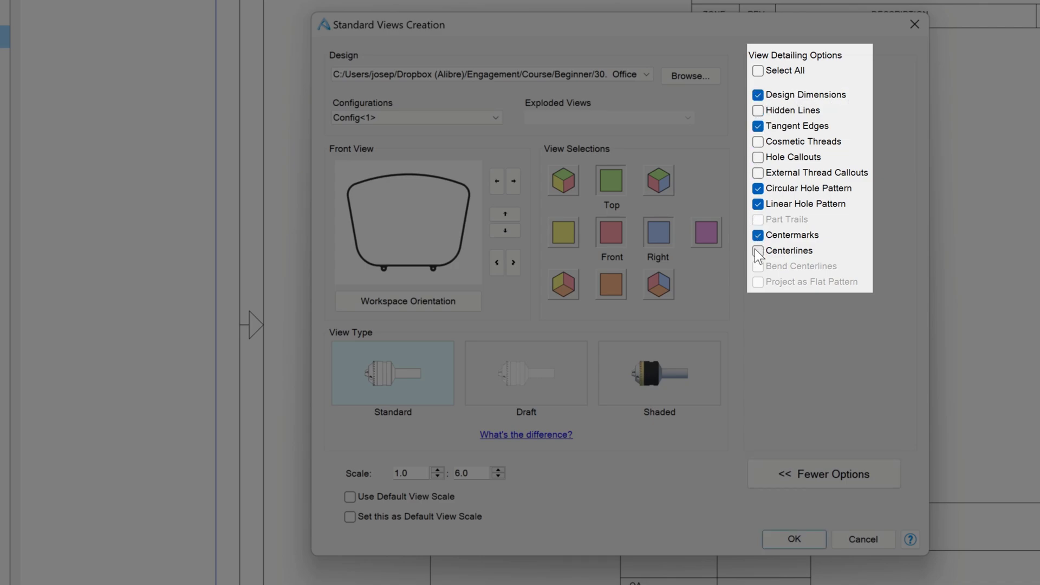
left_click(757, 254)
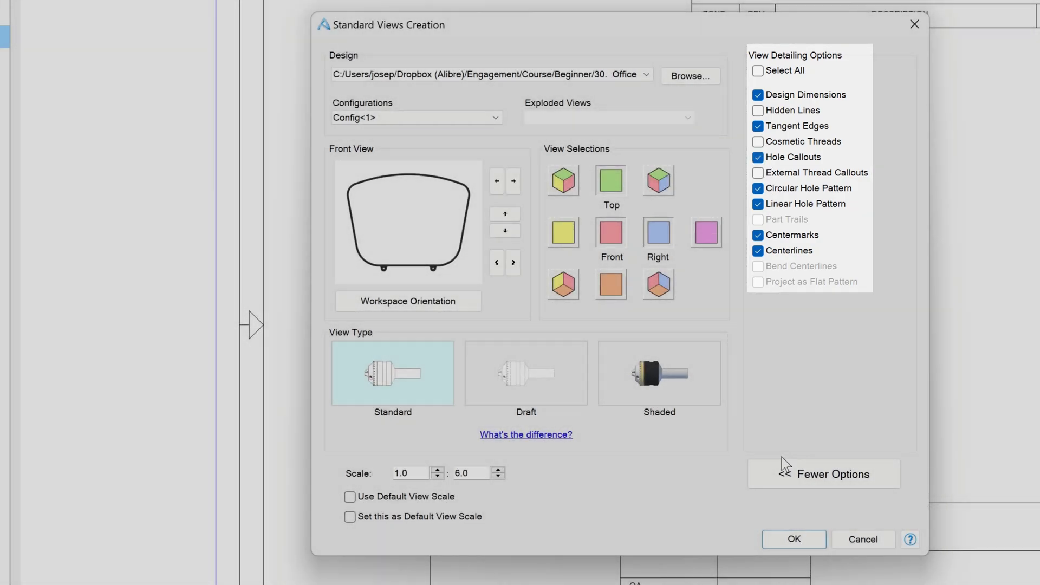
left_click(792, 538)
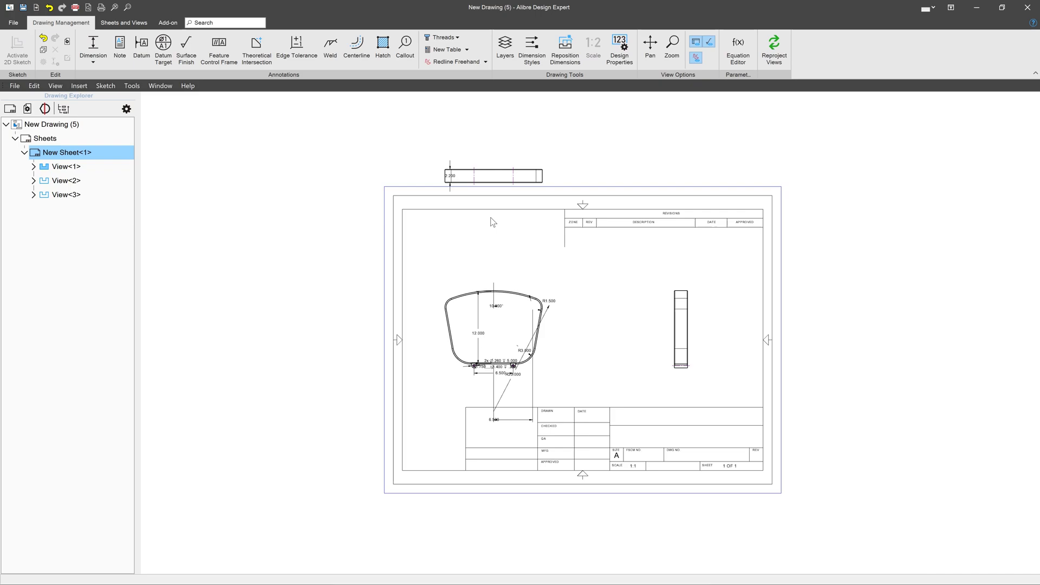
Drop the front, top and right views onto the sheet.
left_click(492, 175)
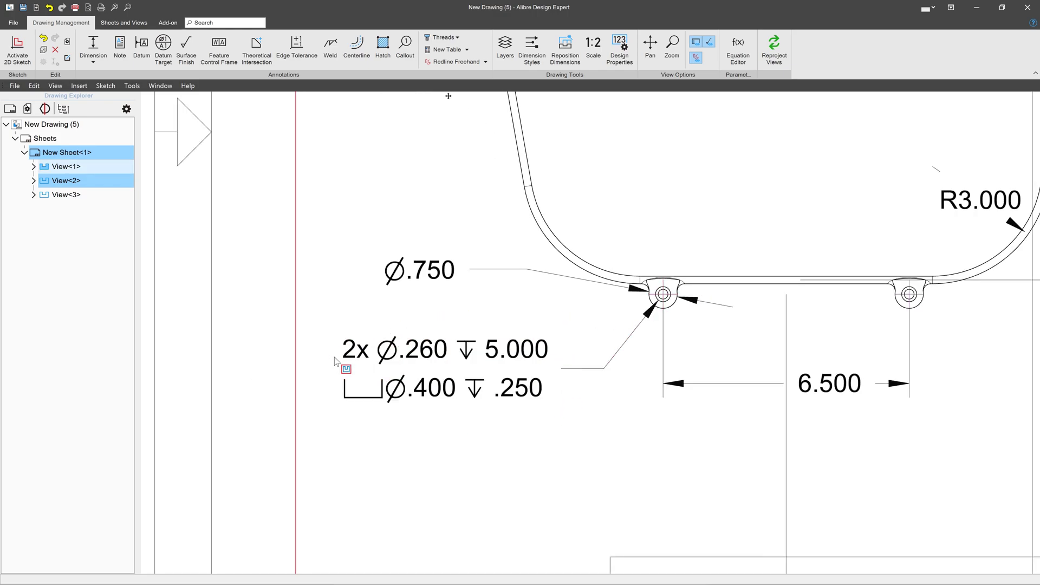
left_click(444, 349)
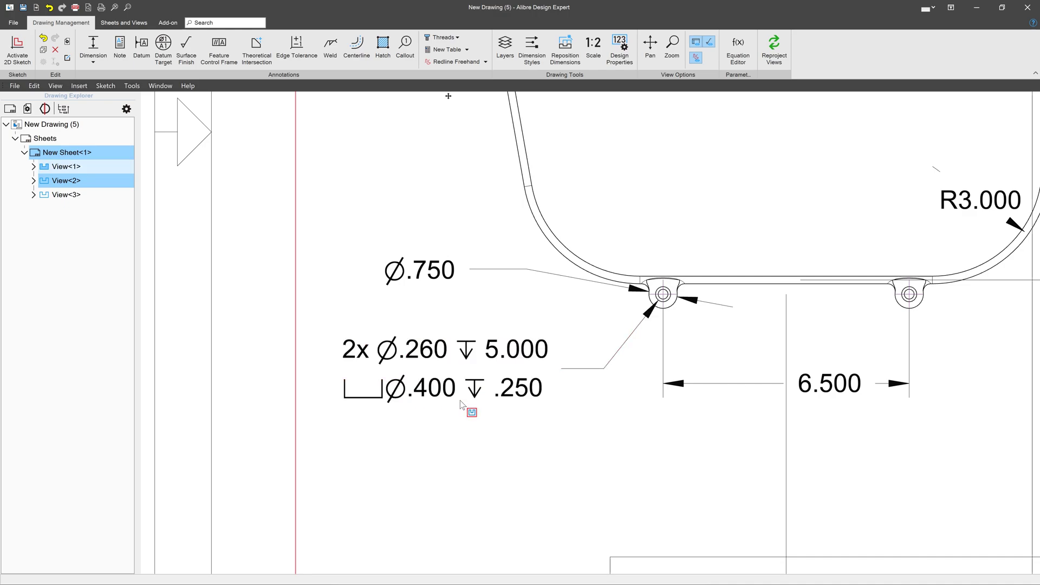
mouse_move(363, 325)
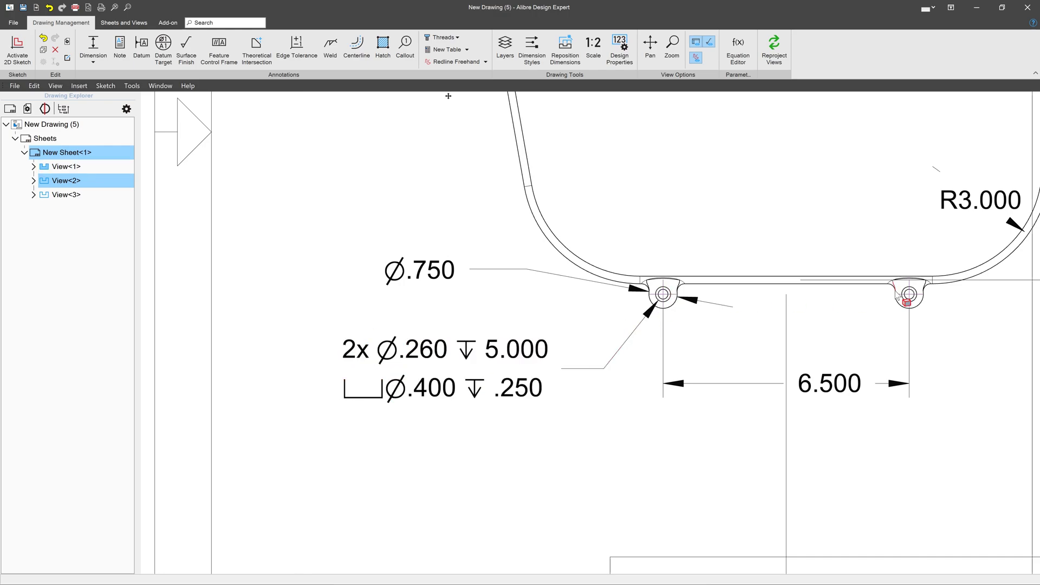
left_click(444, 348)
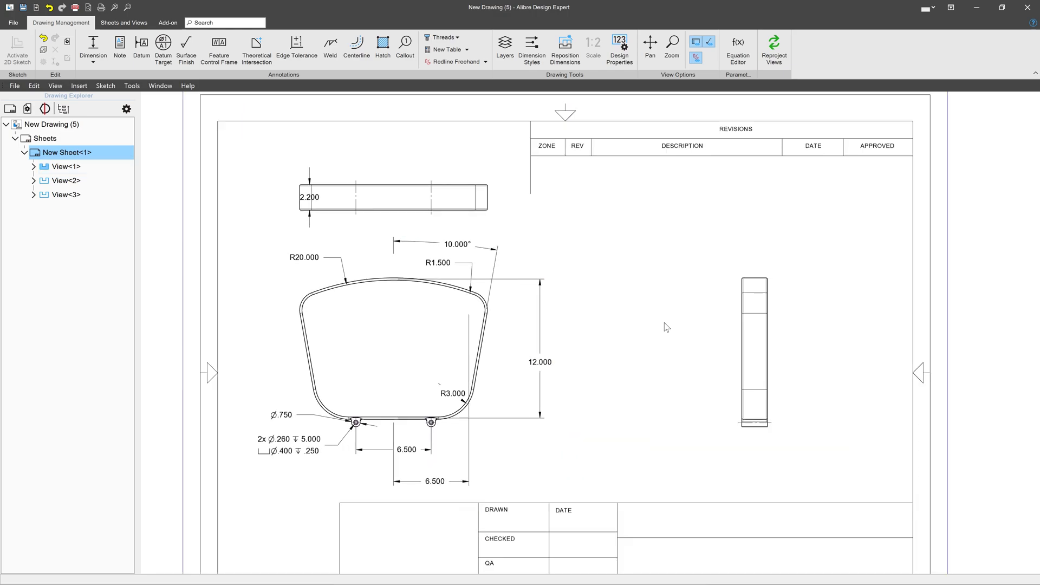
left_click(385, 331)
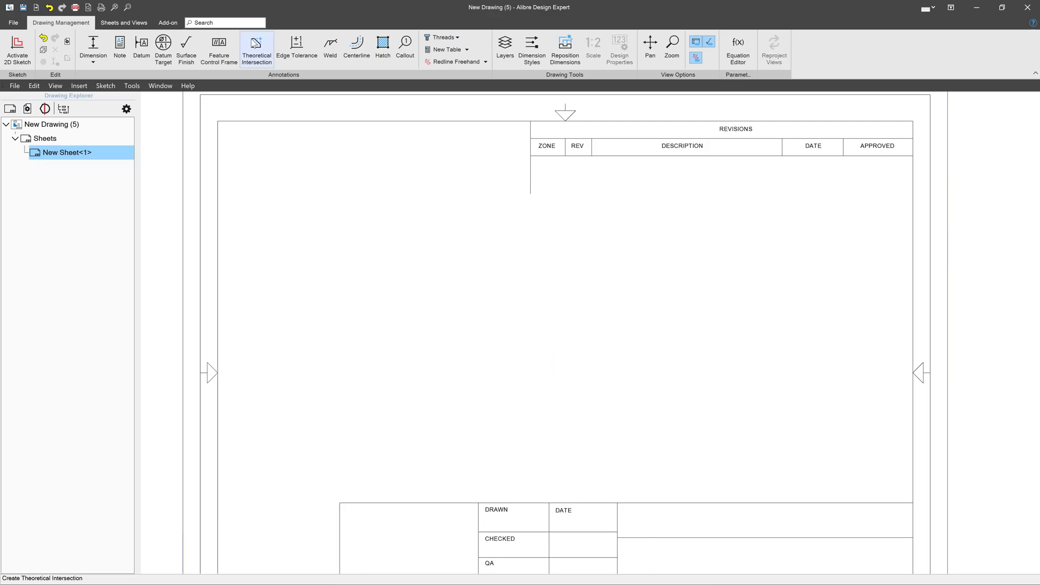
left_click(123, 21)
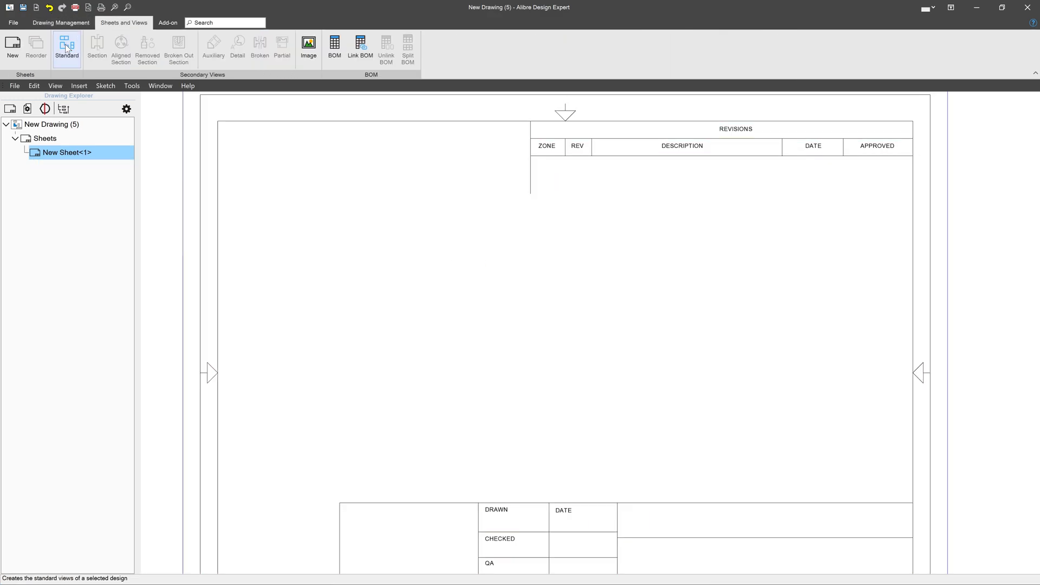
left_click(66, 47)
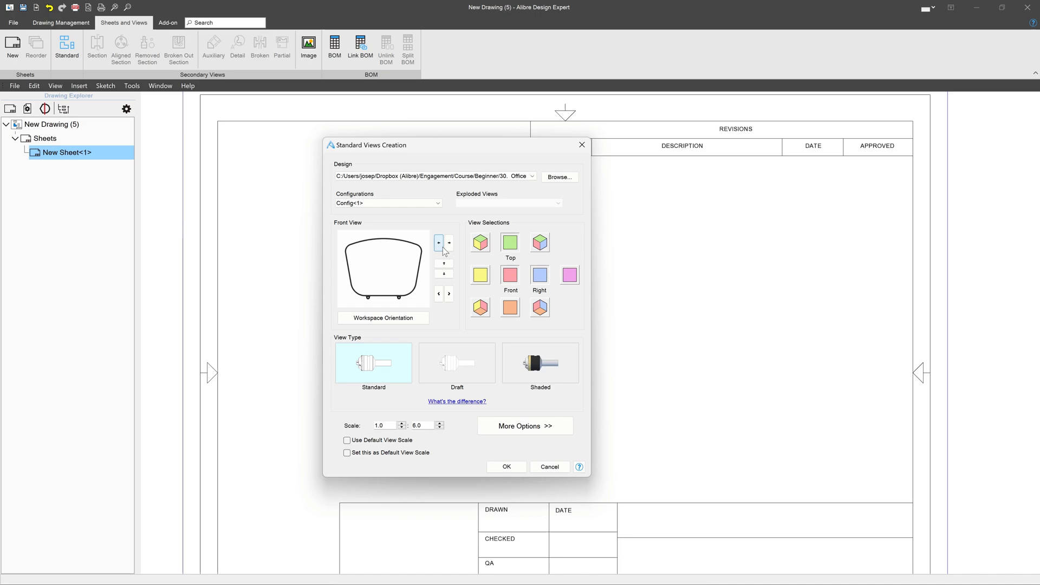
left_click(525, 426)
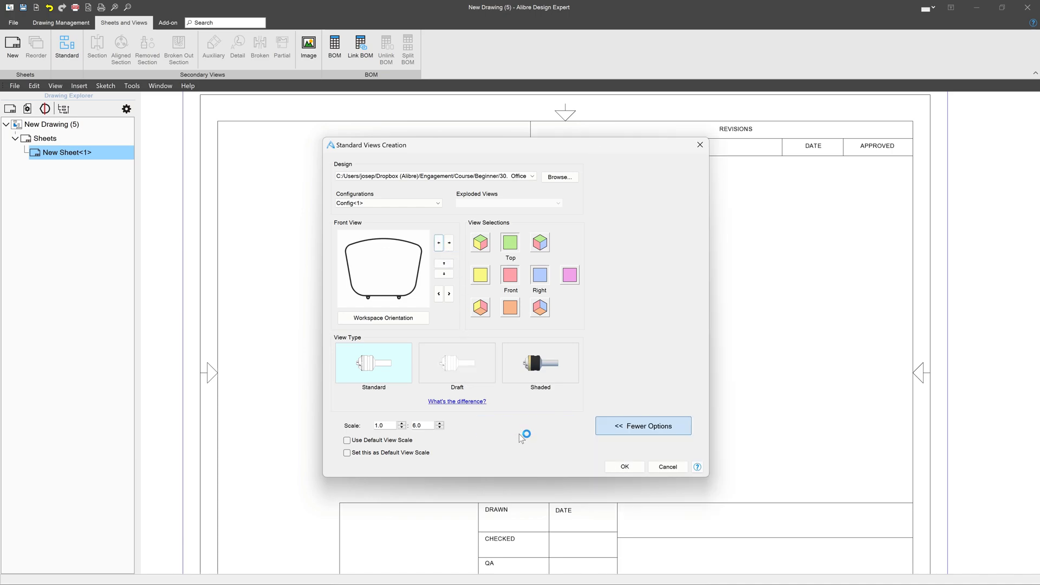
left_click(641, 425)
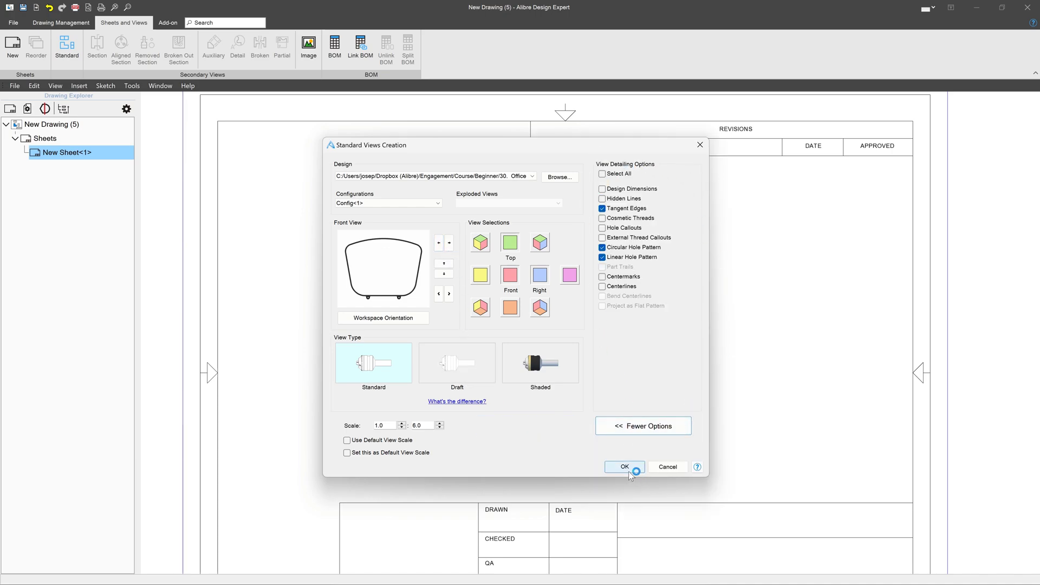
left_click(623, 466)
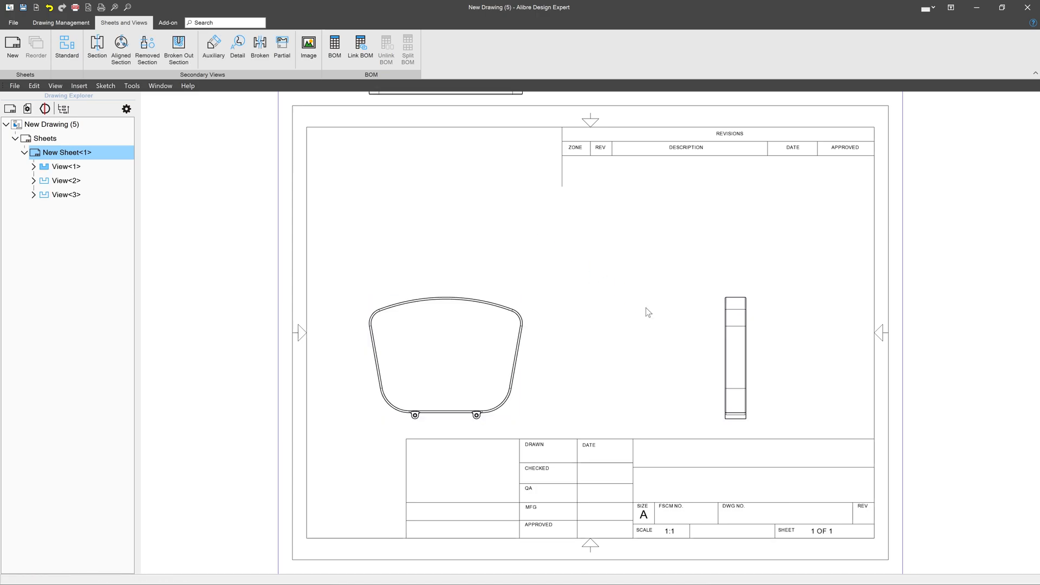
left_click(65, 181)
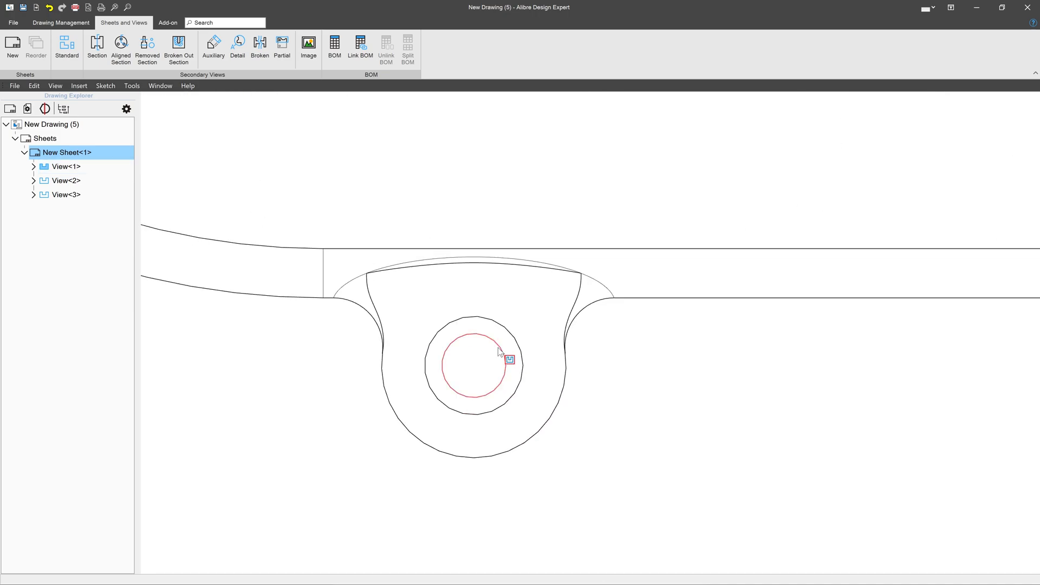
Insert center marks on the left and right mounting holes in View<1>.
right_click(508, 360)
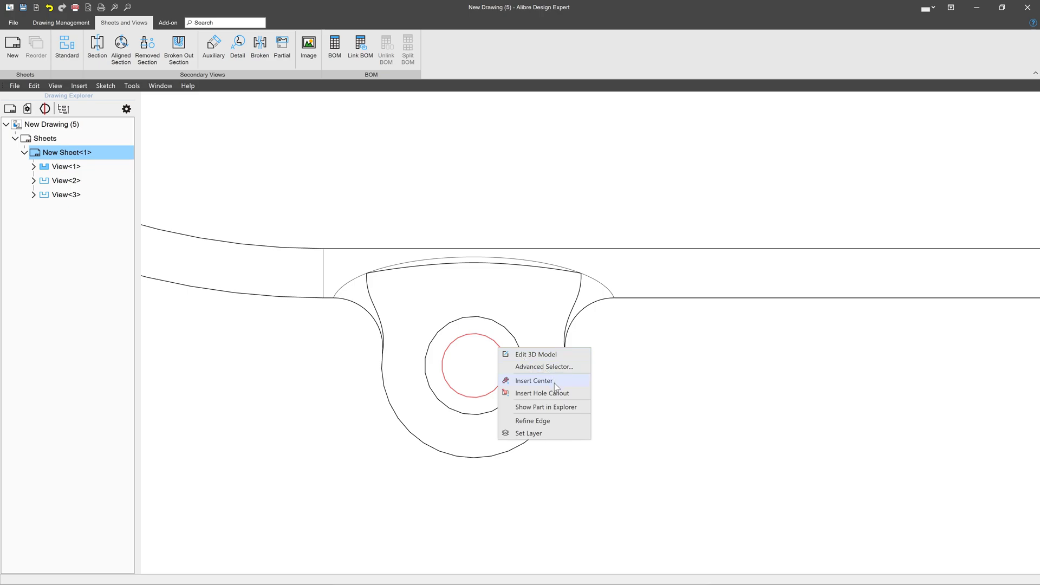
left_click(534, 380)
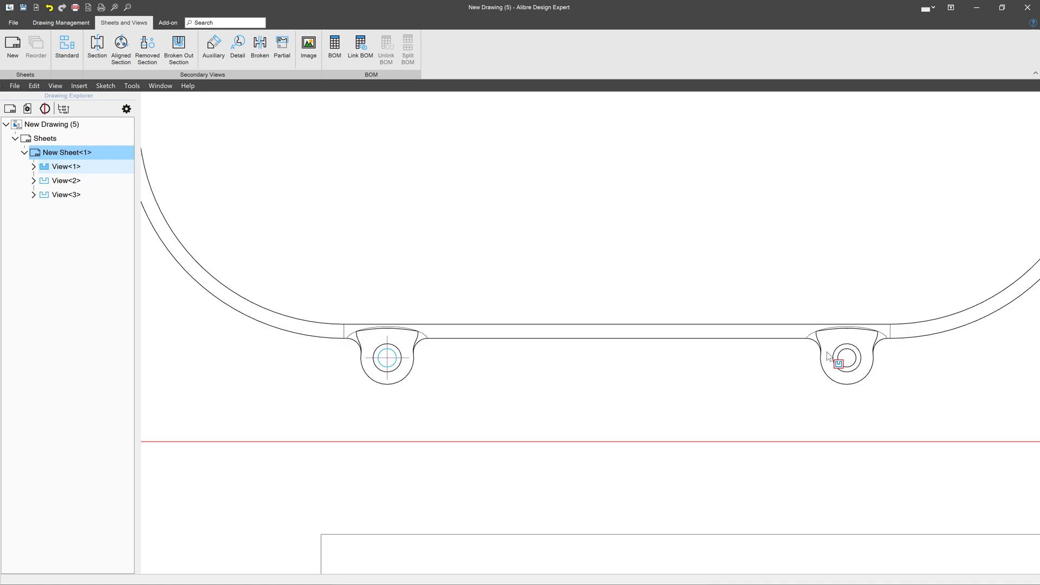
right_click(837, 364)
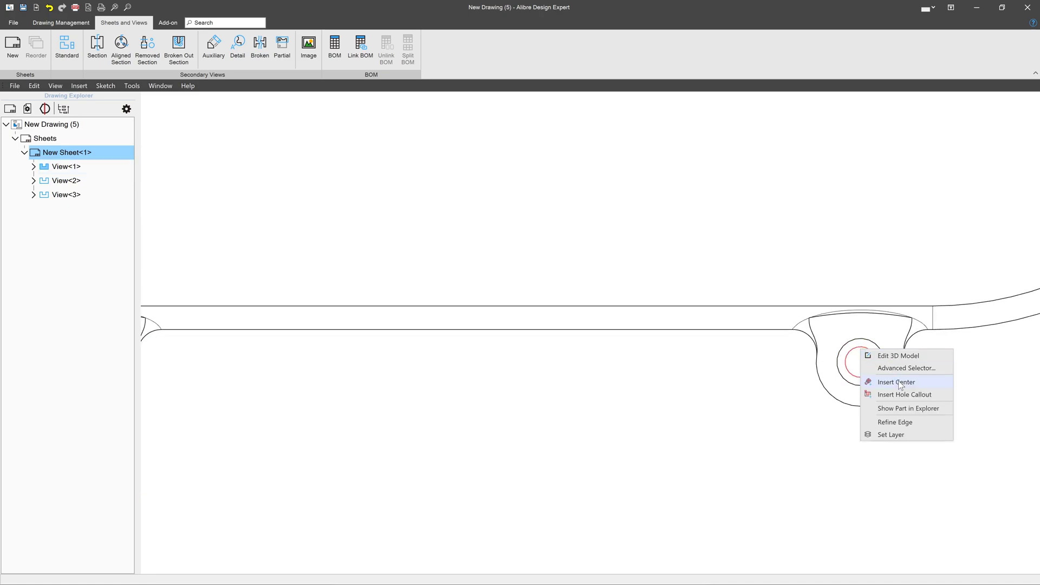
left_click(895, 382)
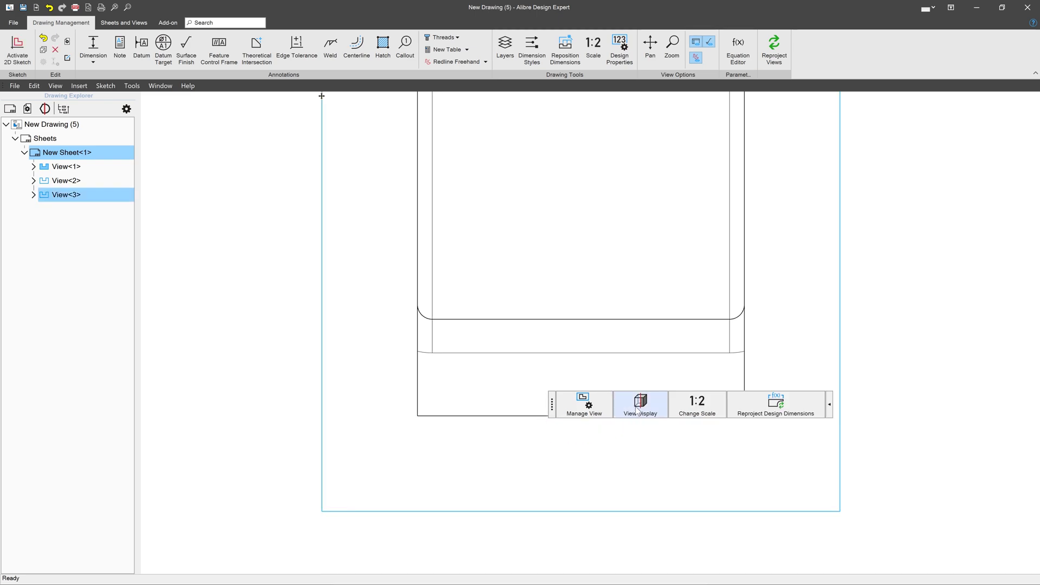
Show hidden lines in View<3> and begin a centerline through its hole.
left_click(639, 405)
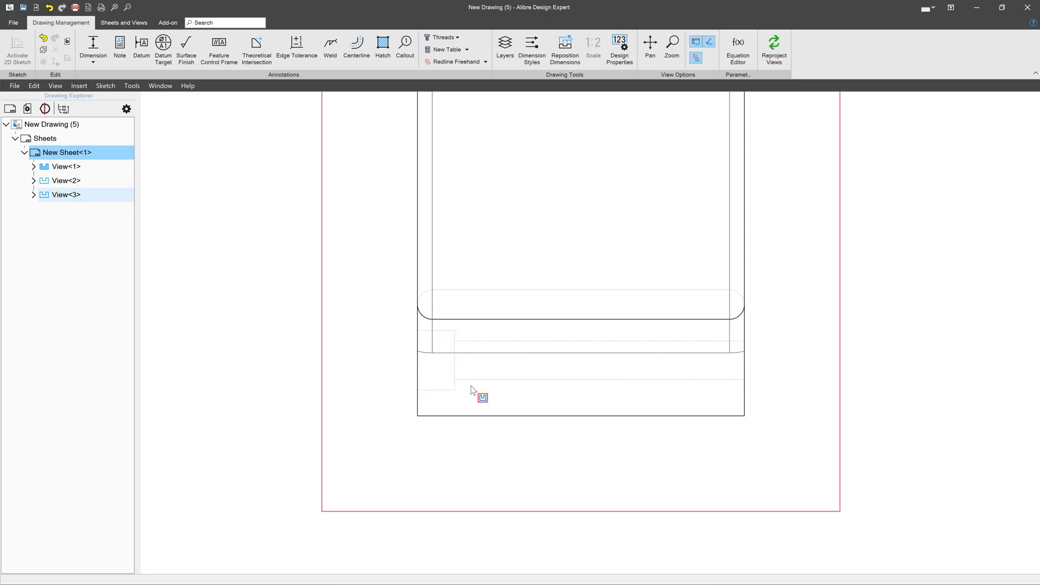
mouse_move(653, 378)
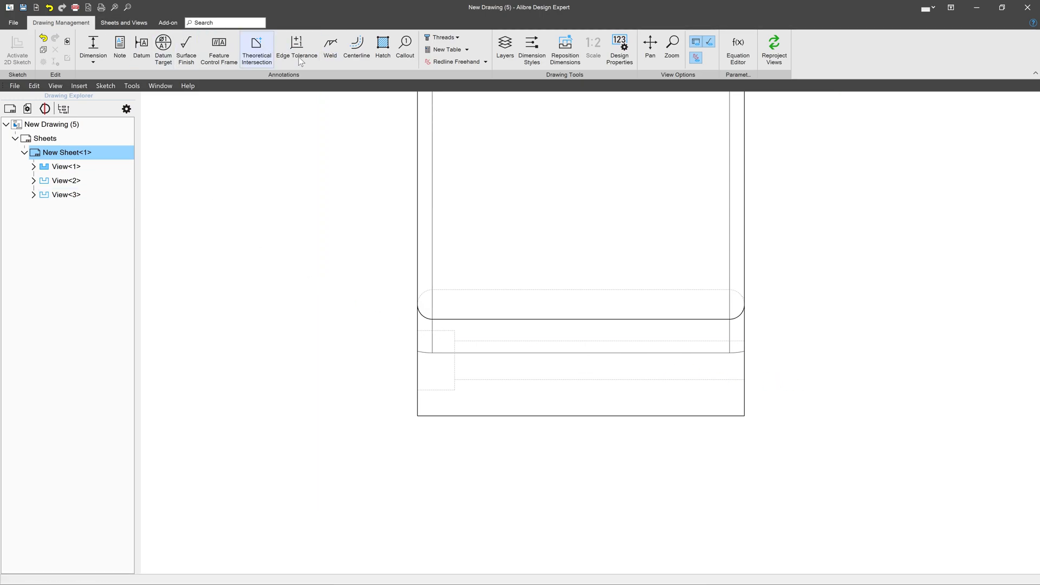
left_click(356, 47)
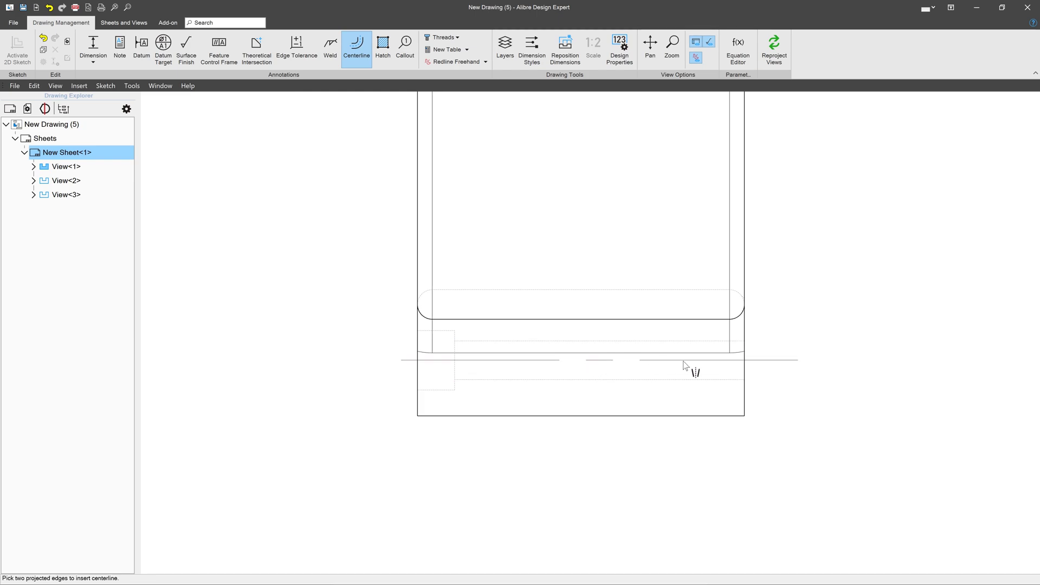
mouse_move(383, 363)
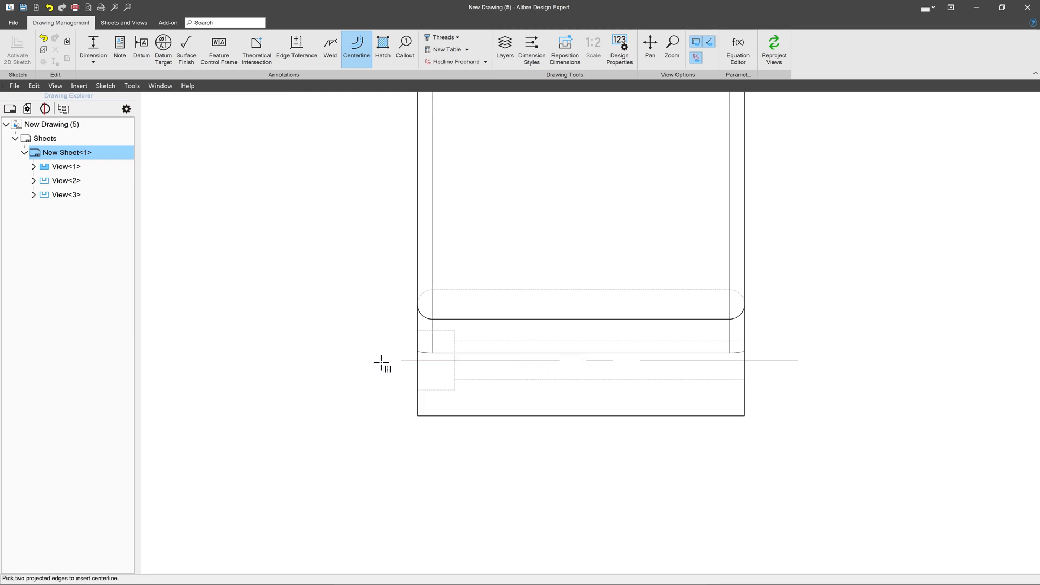
mouse_move(459, 350)
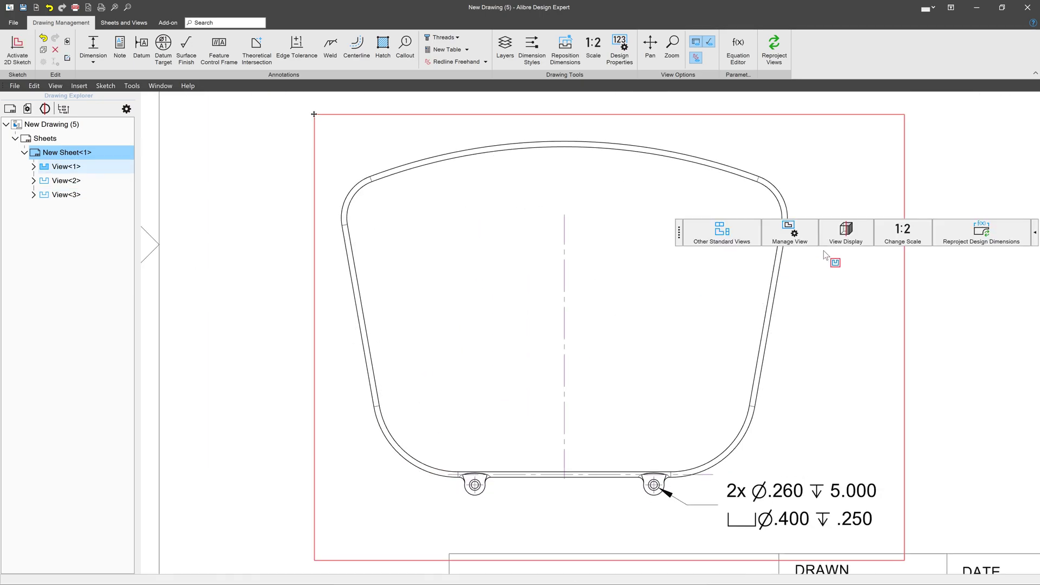
Reproject all available design dimensions into View<1>.
right_click(834, 264)
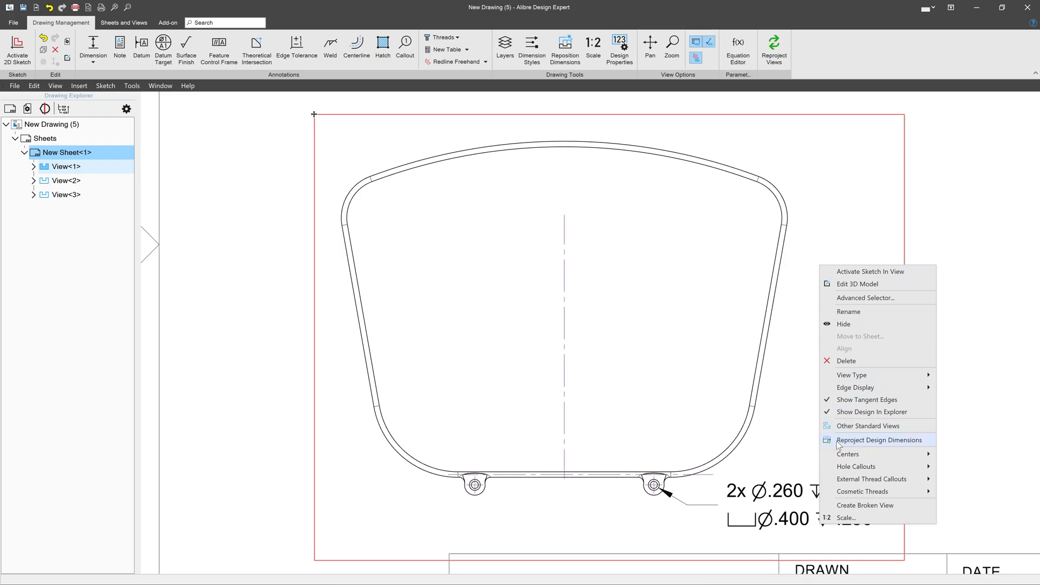
mouse_move(883, 446)
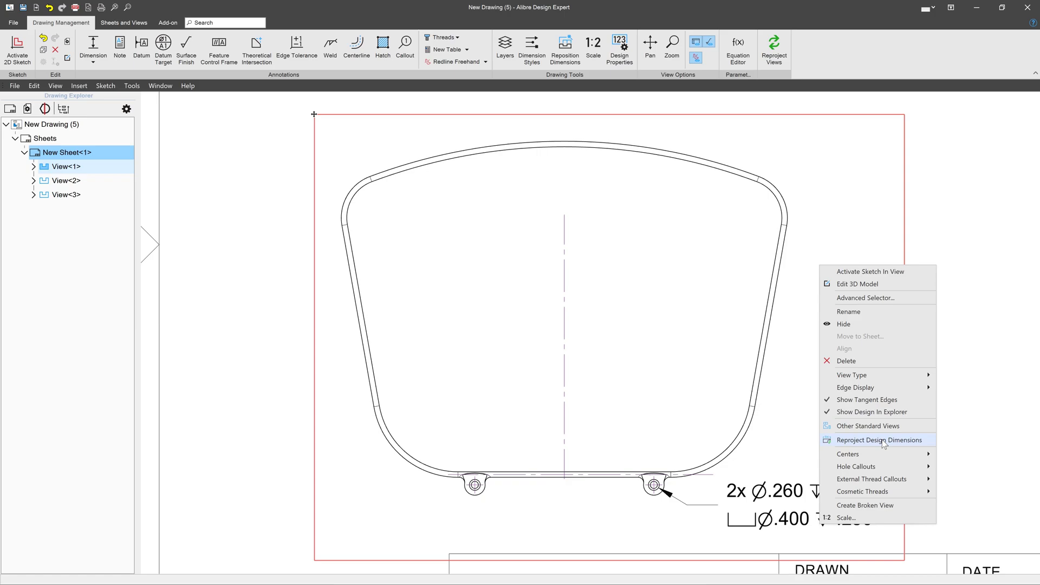
left_click(881, 439)
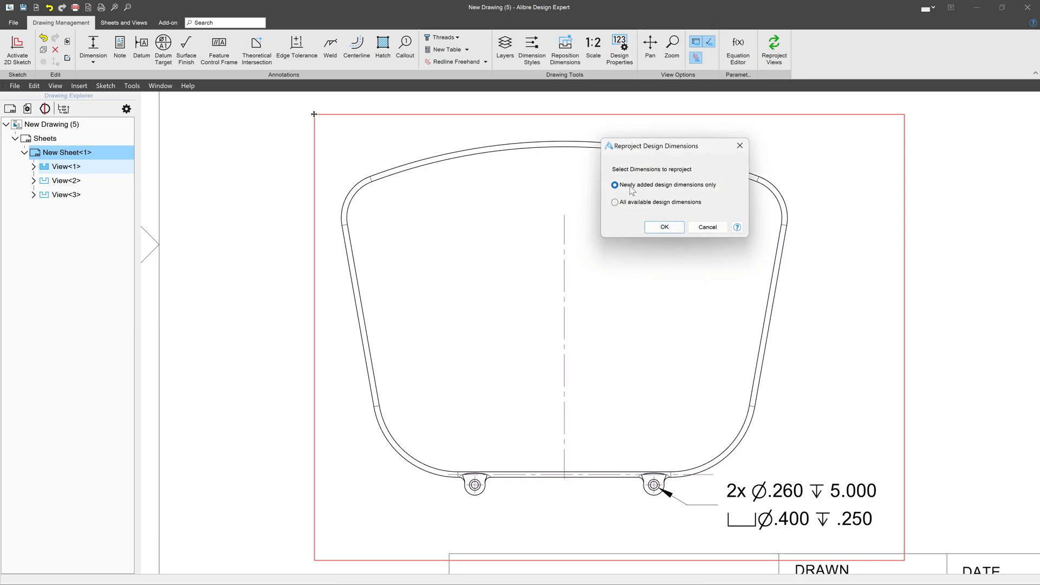
mouse_move(721, 189)
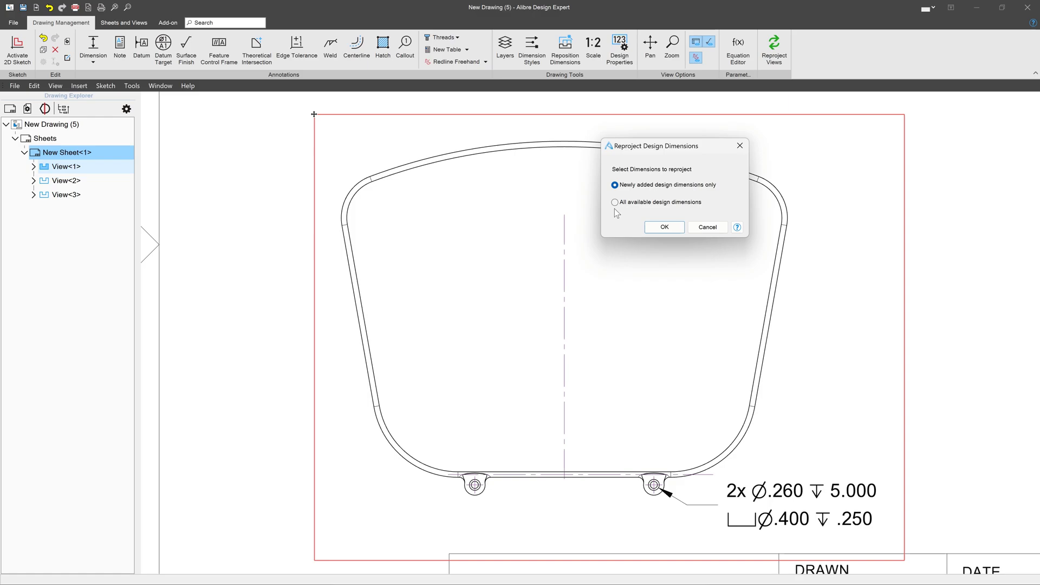
left_click(614, 202)
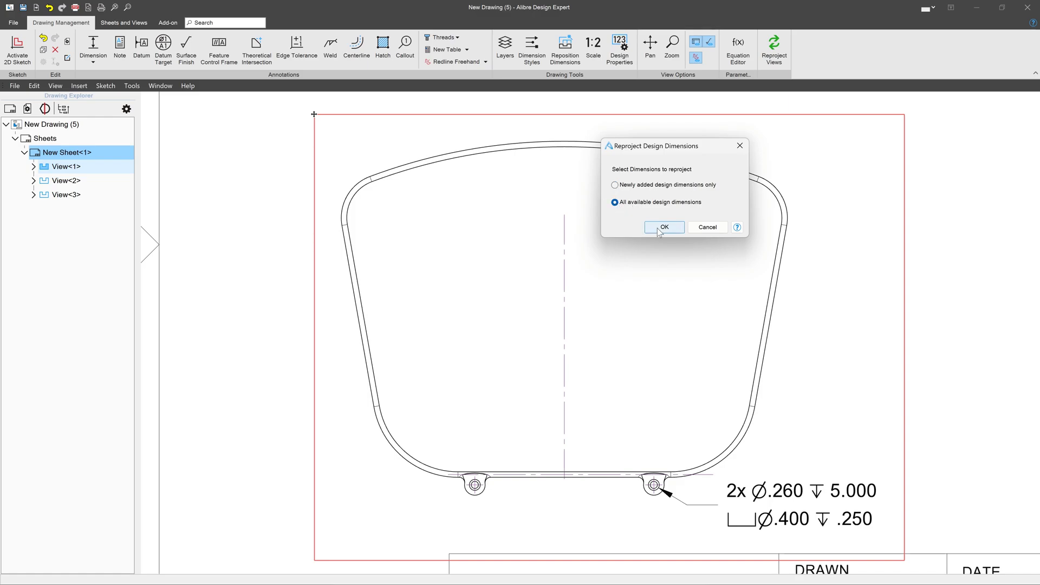
left_click(664, 227)
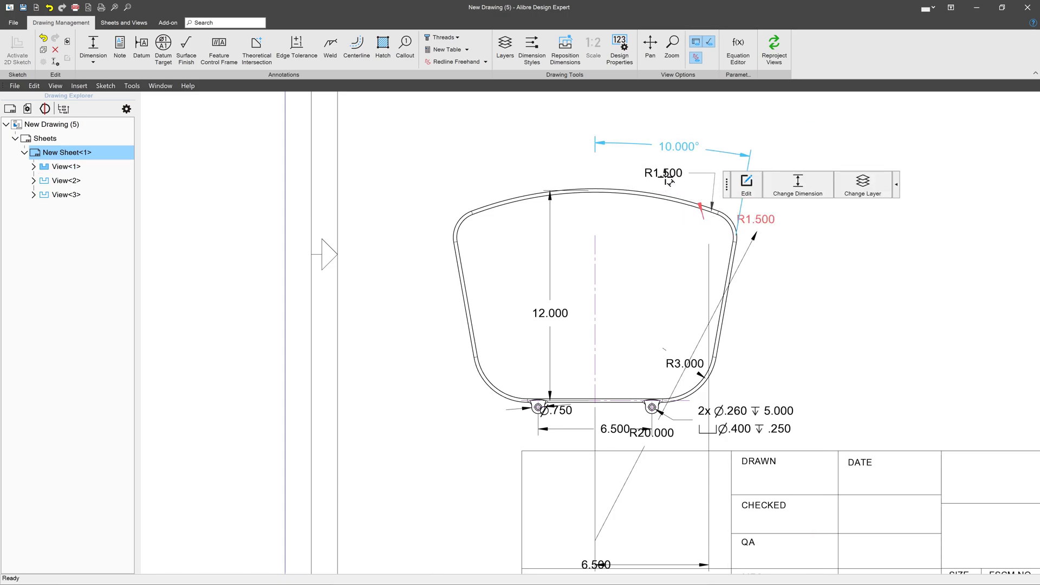
Select the reprojected dimensions in View<1> to inspect them.
left_click(549, 313)
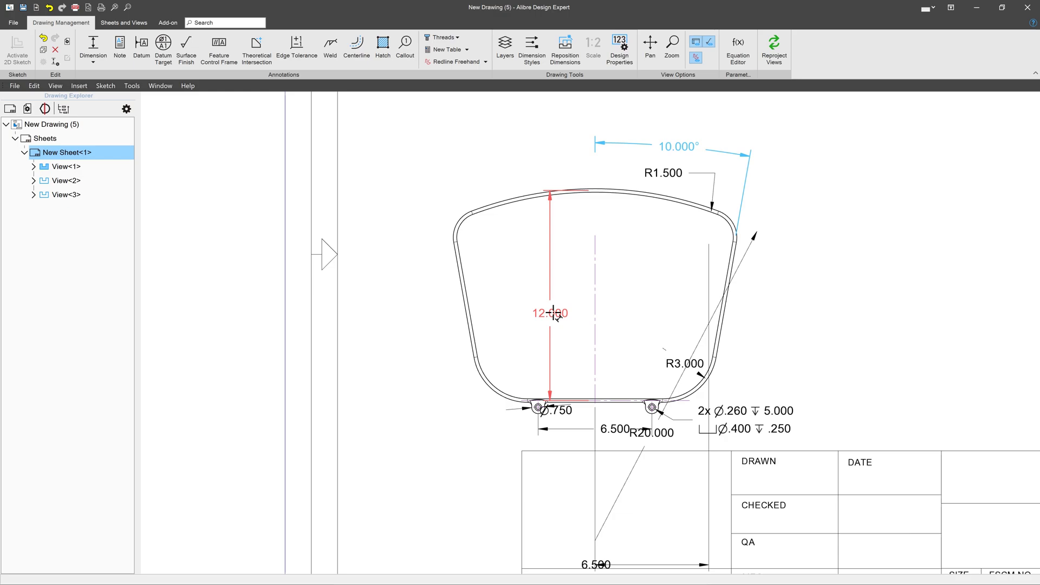